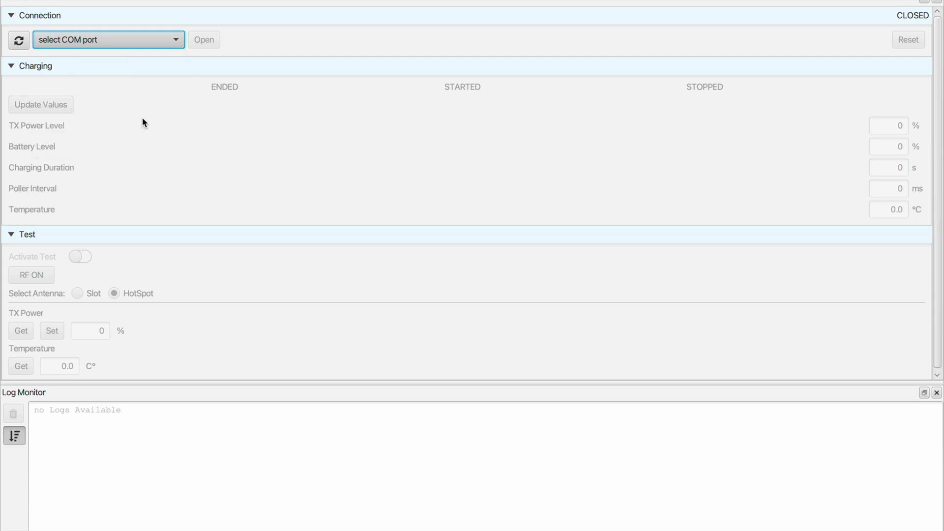
Open the Wirelles Demo Kit COM port connection
{"action": "left_click", "coordinate": [204, 40]}
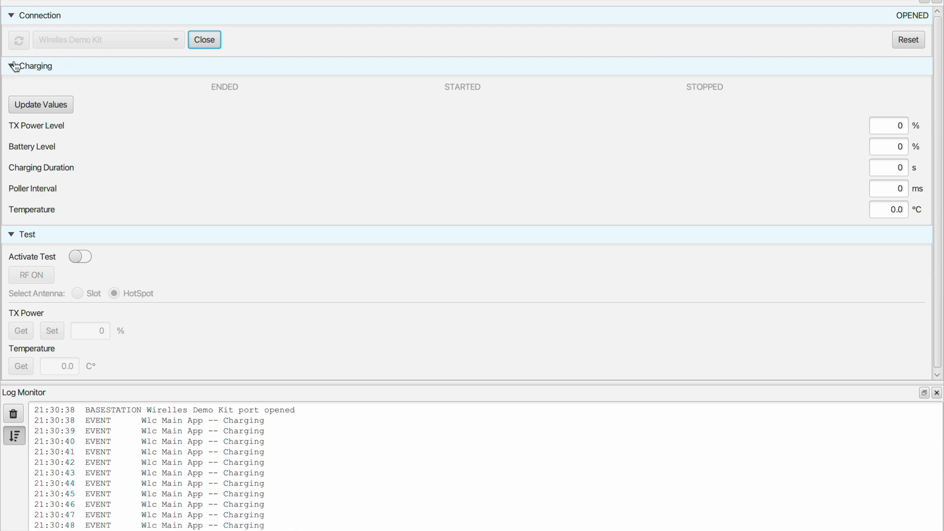
{"action": "mouse_move", "coordinate": [63, 80]}
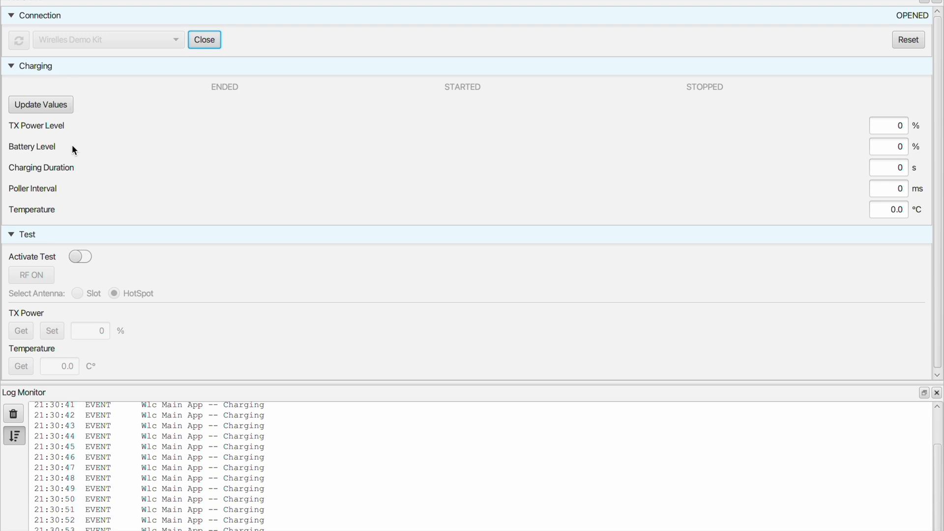
{"action": "mouse_move", "coordinate": [51, 234]}
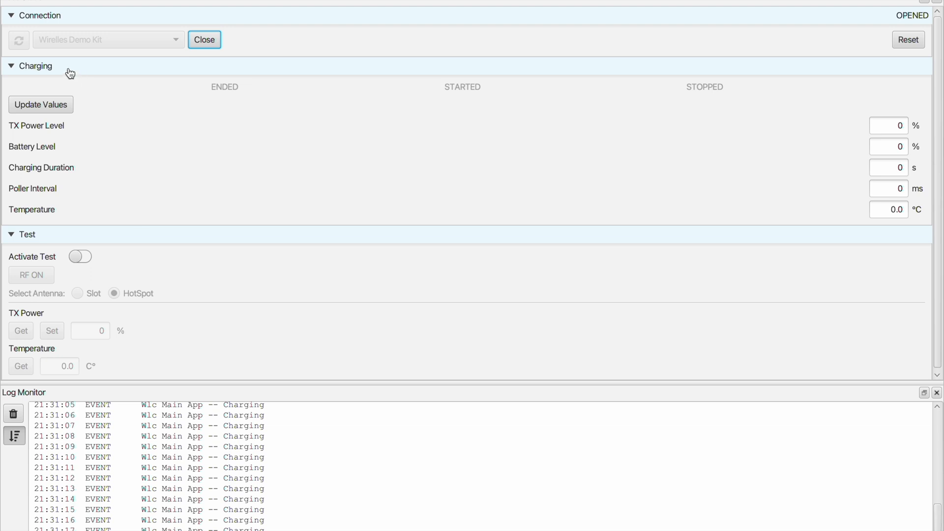
{"action": "mouse_move", "coordinate": [68, 85]}
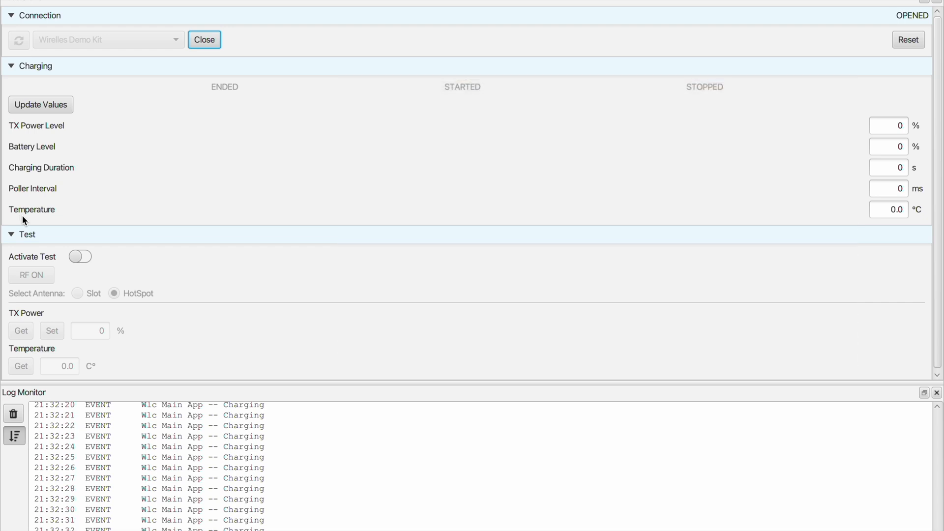
Refresh the charging readings to TX power 41%, battery 59%, temperature 40.18 °C
{"action": "left_click", "coordinate": [41, 104]}
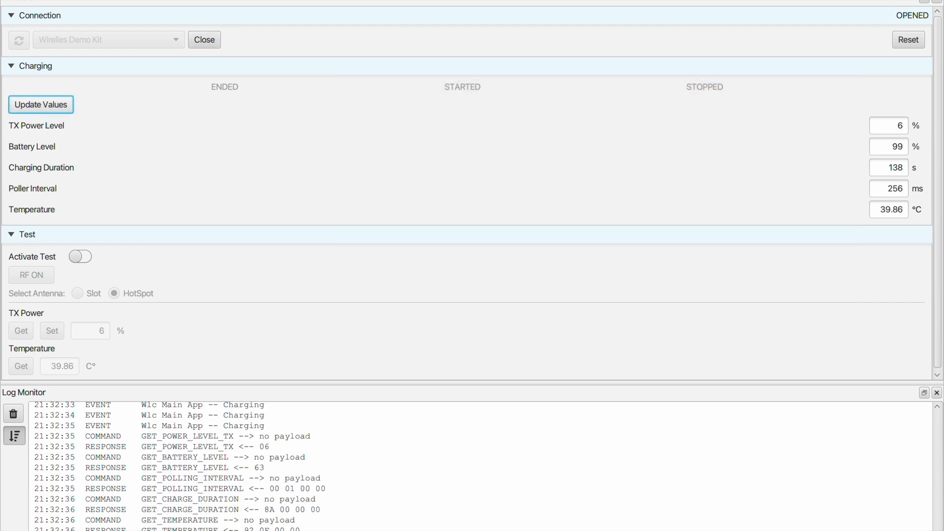
{"action": "left_click", "coordinate": [40, 105]}
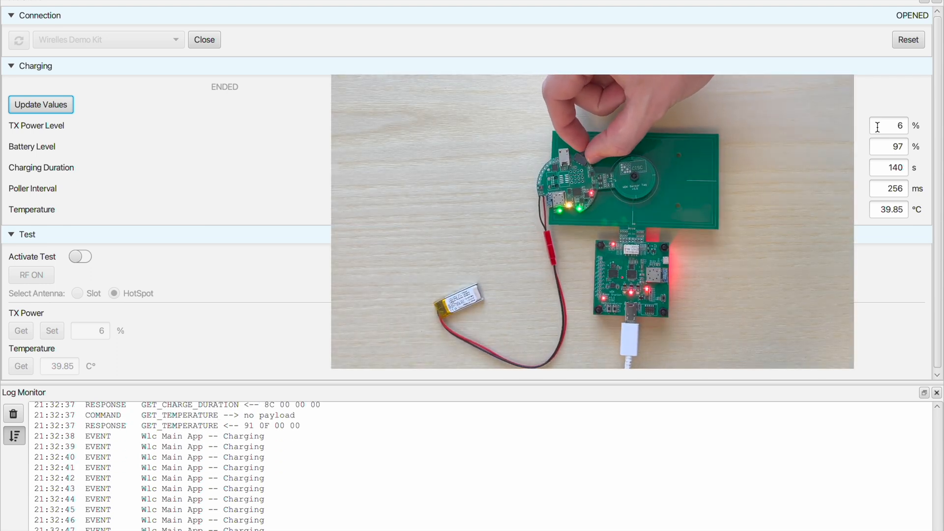
{"action": "left_click", "coordinate": [40, 105]}
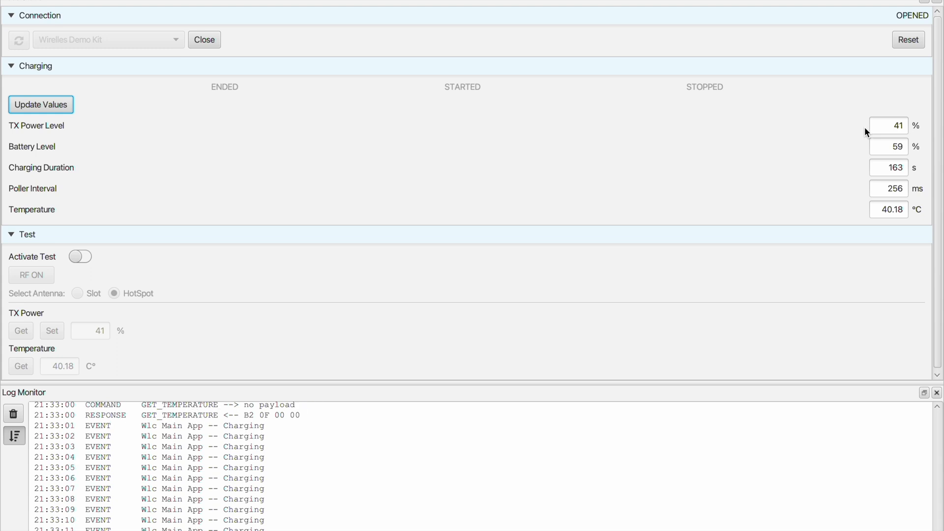
{"action": "scroll", "scroll_direction": "down", "scroll_amount": 3}
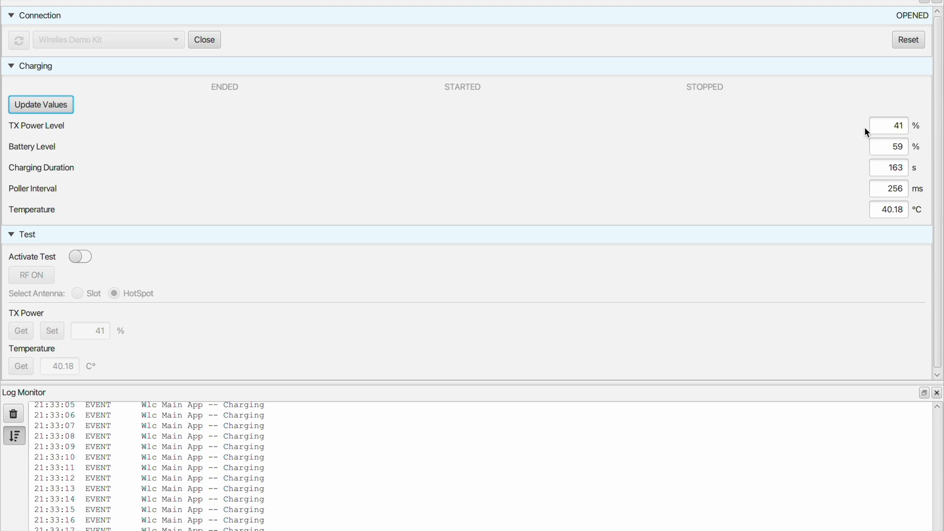
{"action": "mouse_move", "coordinate": [183, 228]}
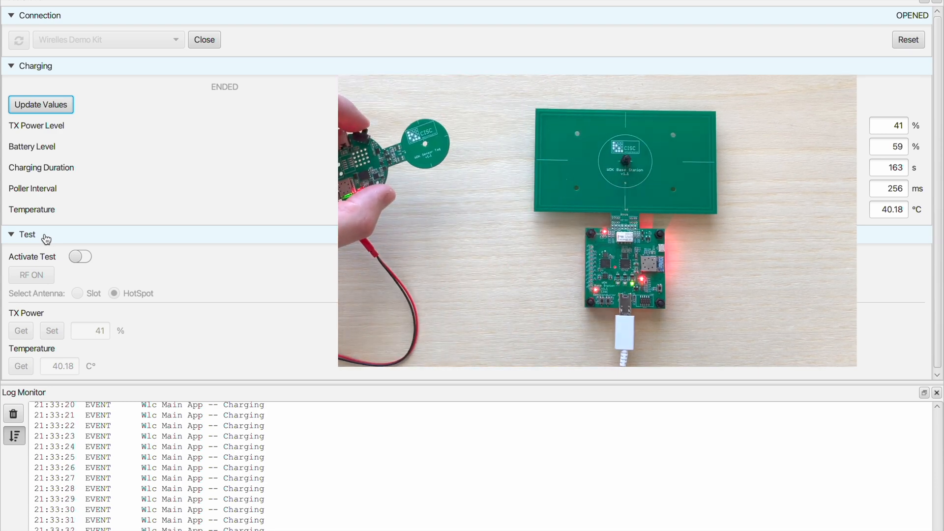
Activate test mode on the slot antenna with the RF field on
{"action": "left_click", "coordinate": [80, 255]}
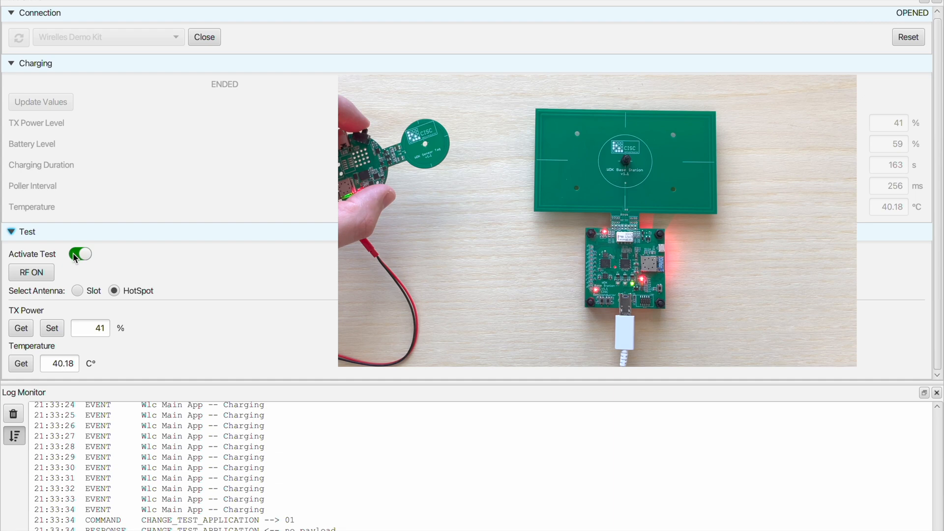
{"action": "left_click", "coordinate": [77, 291]}
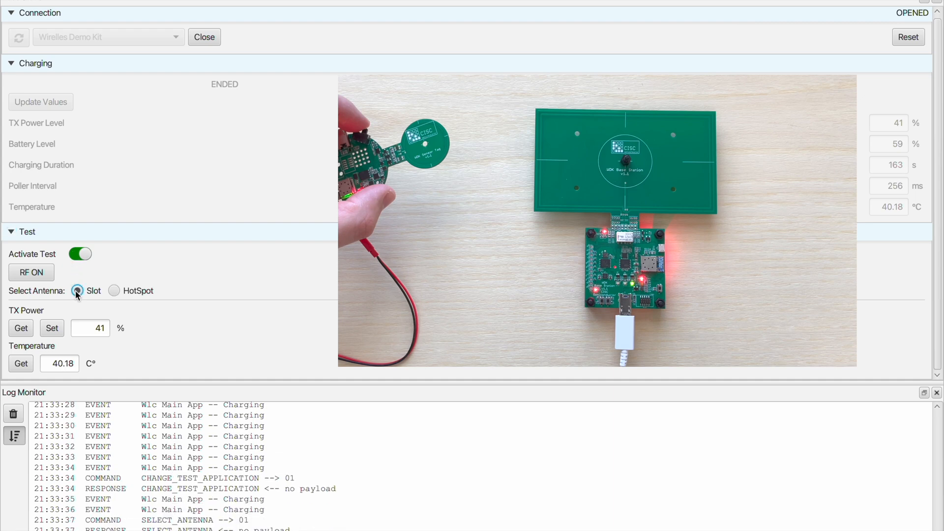
{"action": "left_click", "coordinate": [30, 272]}
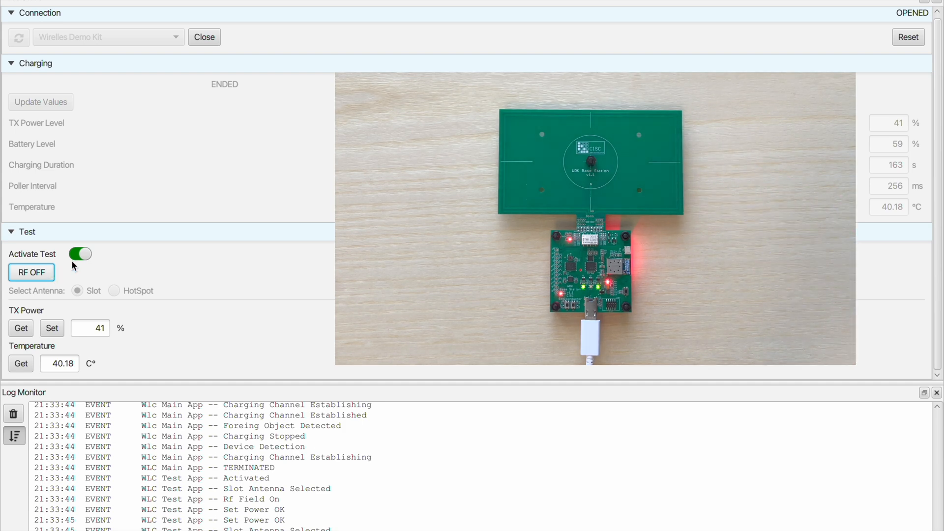
Restart test mode and switch the RF field back on
{"action": "left_click", "coordinate": [80, 254]}
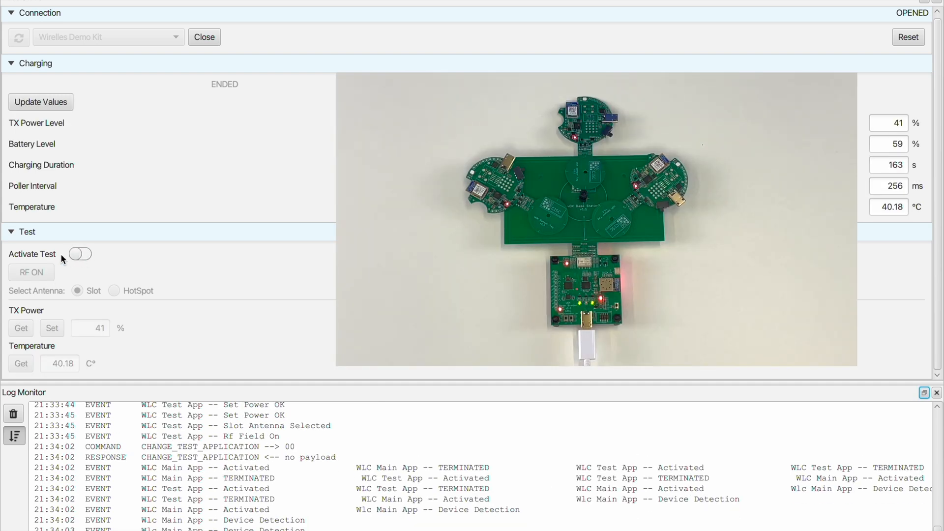
{"action": "left_click", "coordinate": [79, 254]}
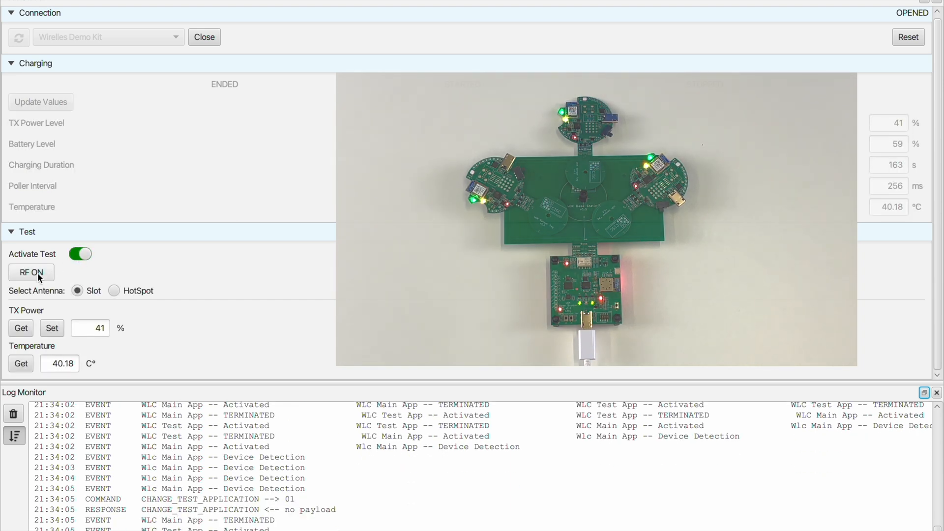
{"action": "left_click", "coordinate": [30, 272]}
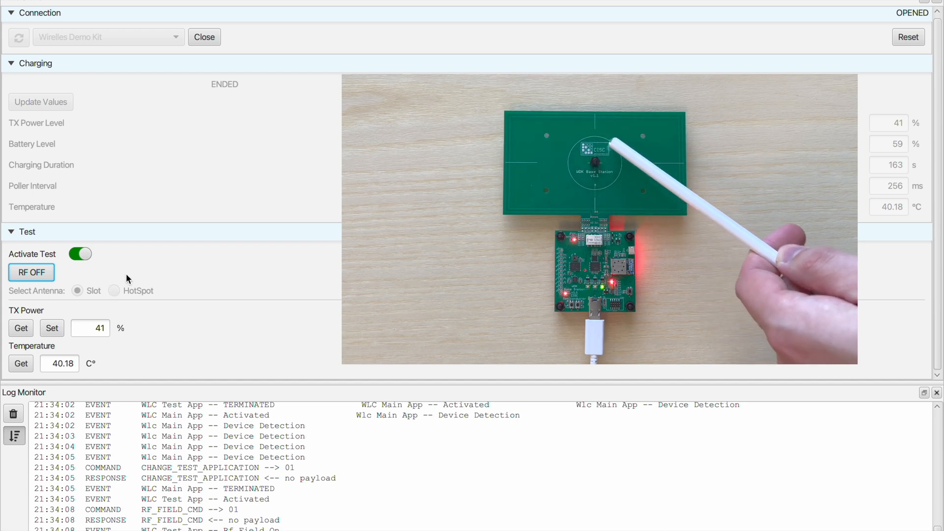
{"action": "mouse_move", "coordinate": [134, 304]}
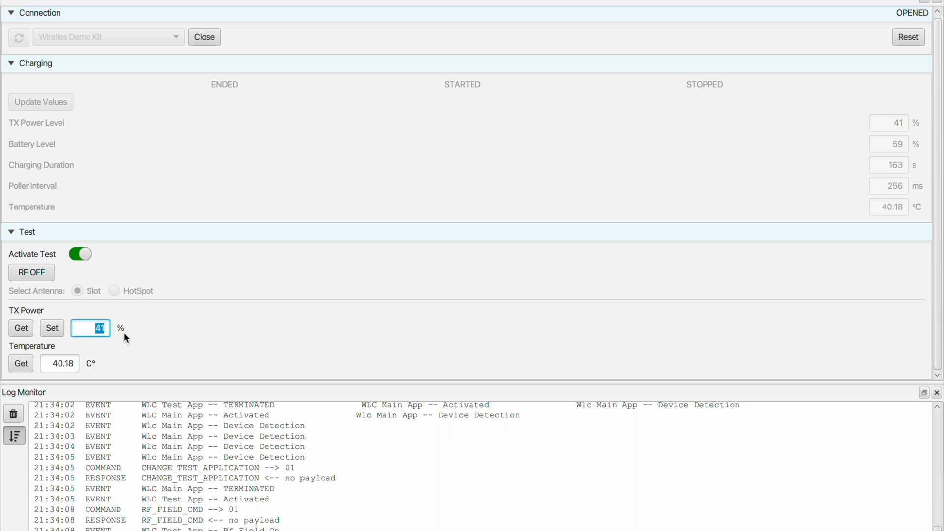
Set test TX power to 50%, then read back power and temperature (37.88 °C)
{"action": "type", "text": "50"}
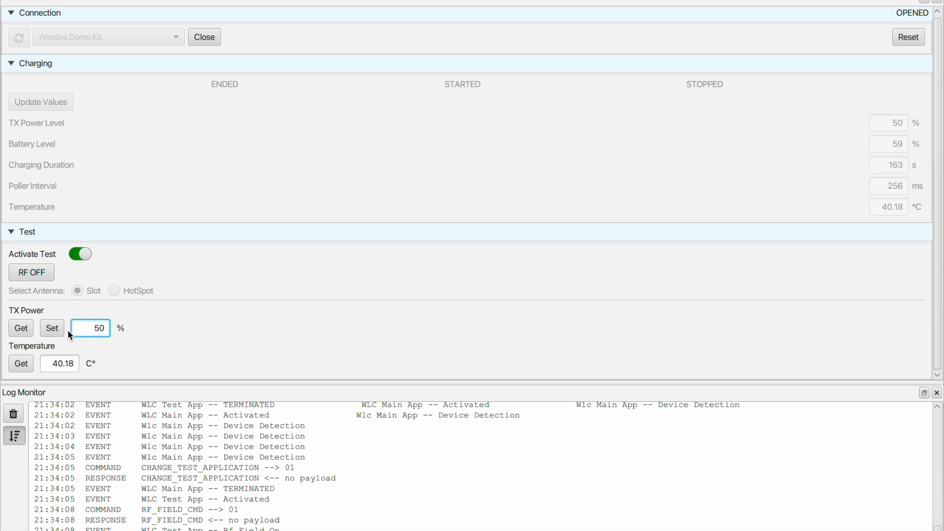
{"action": "left_click", "coordinate": [52, 328]}
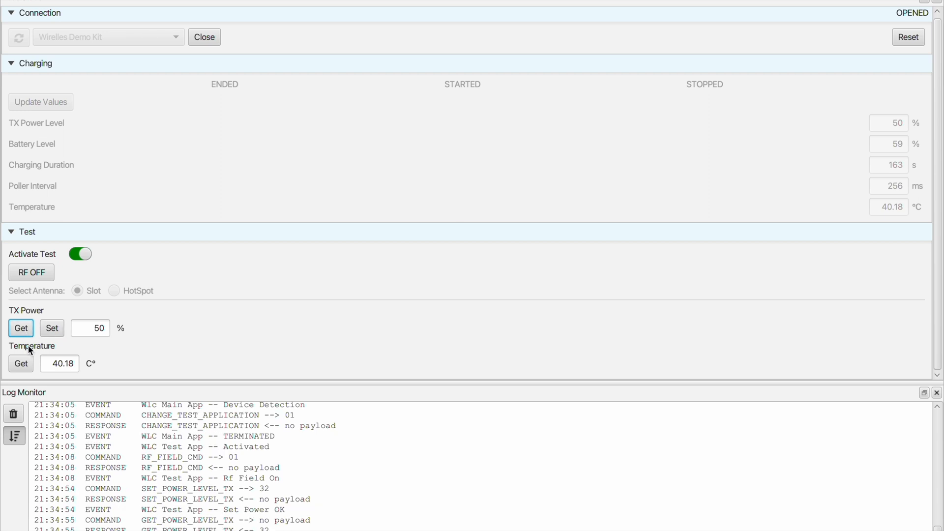
{"action": "left_click", "coordinate": [20, 363]}
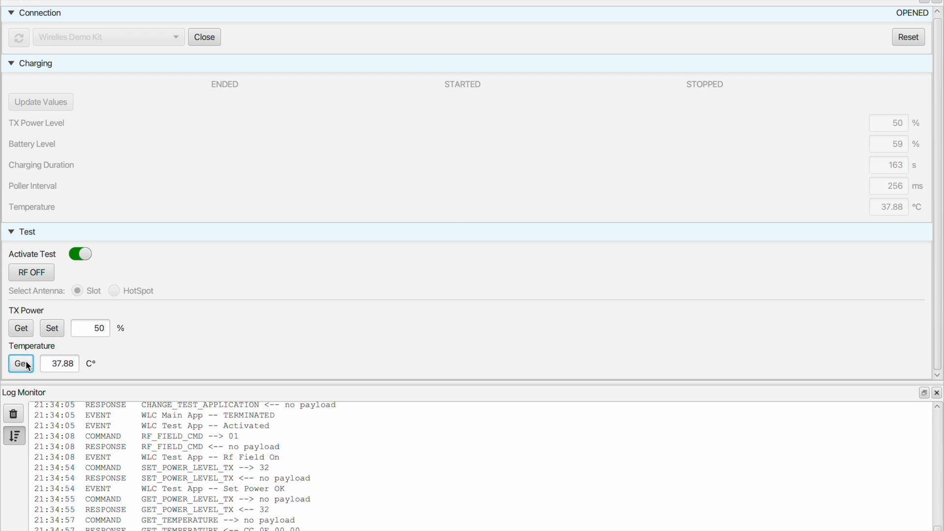